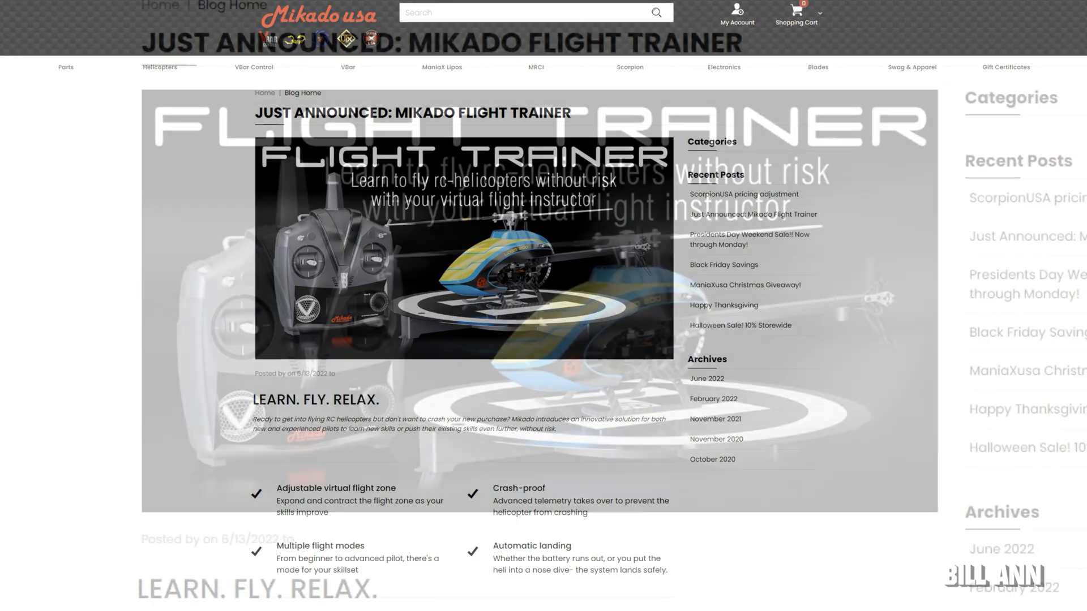
{"action": "scroll", "scroll_direction": "down", "scroll_amount": 3}
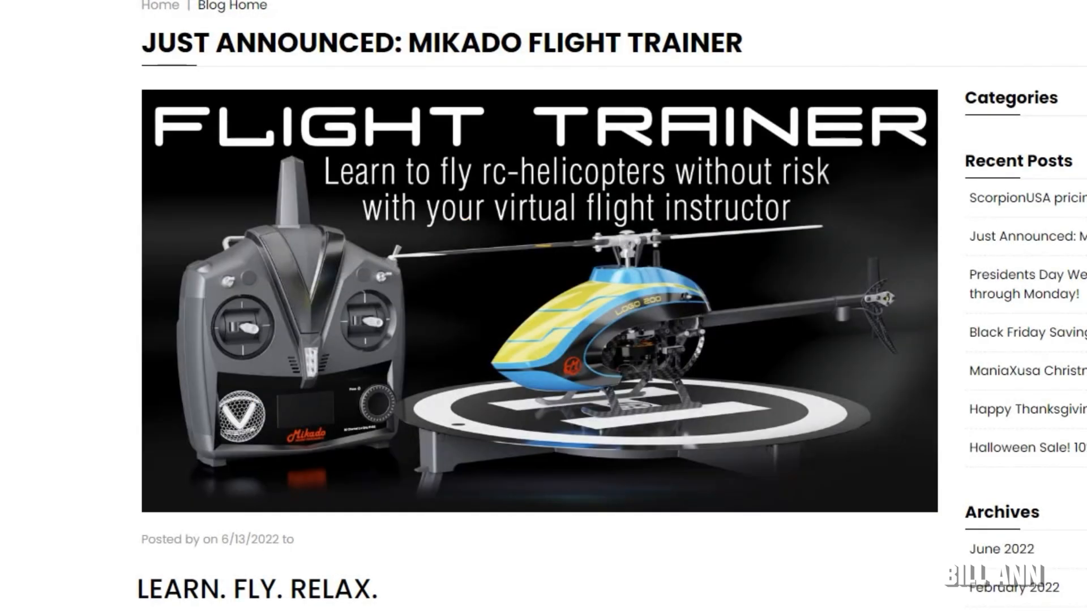